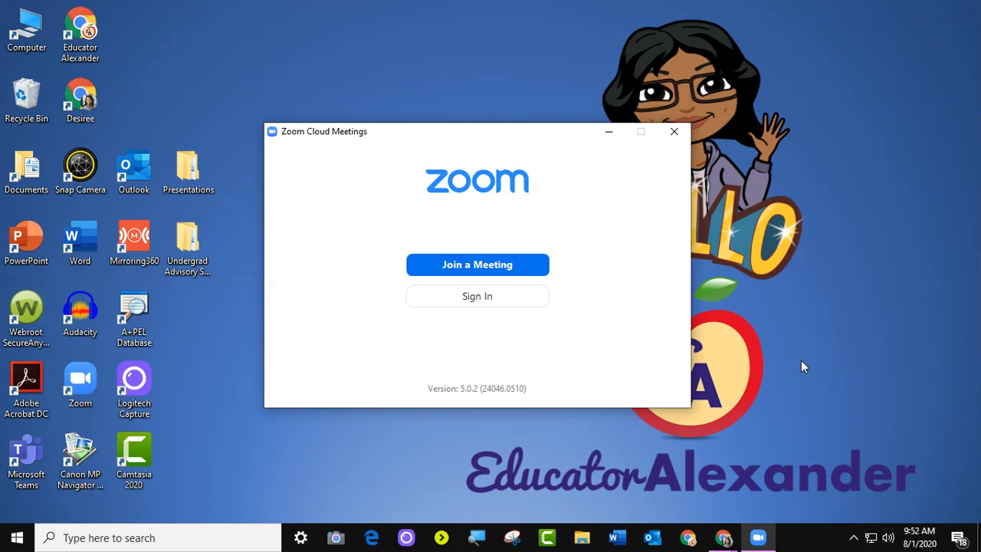
mouse_move(693, 427)
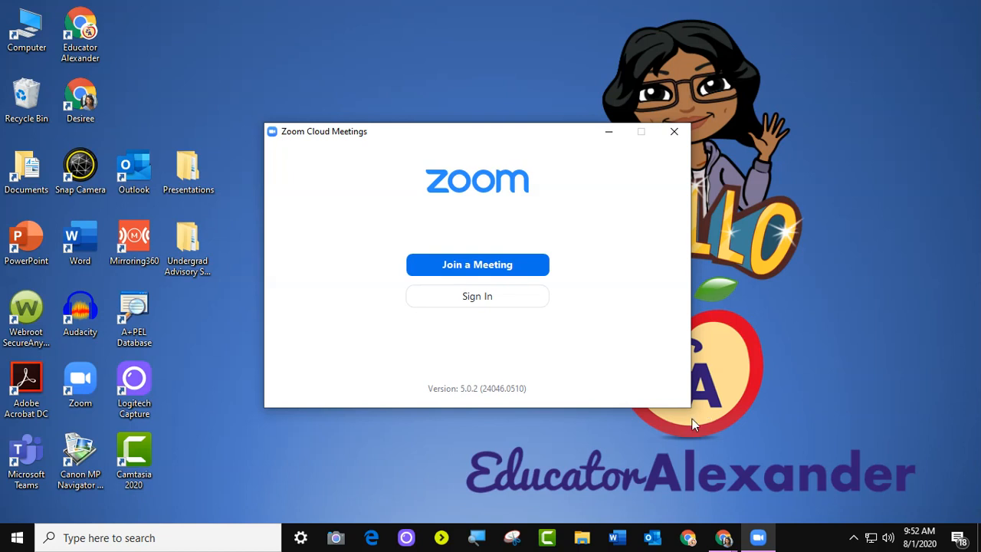
mouse_move(80, 383)
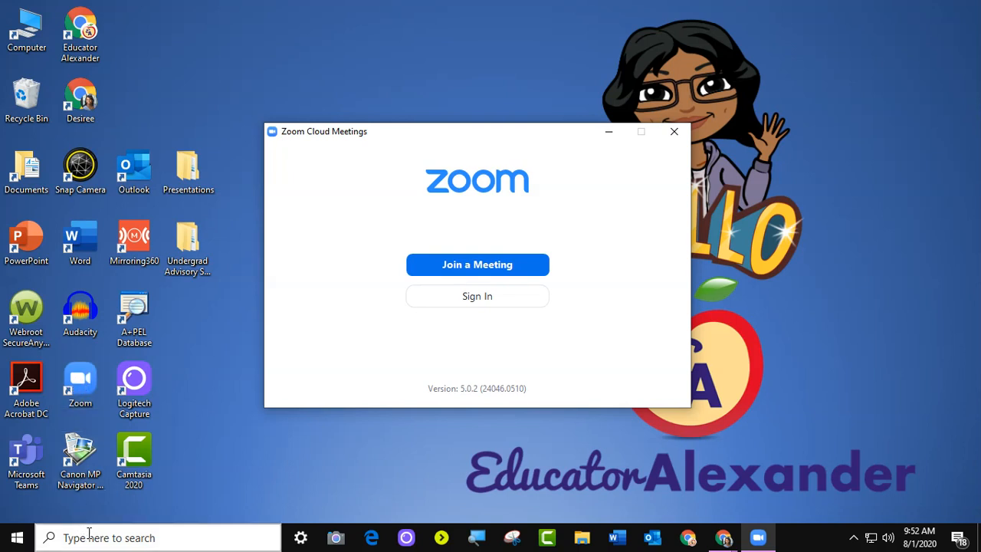
mouse_move(478, 245)
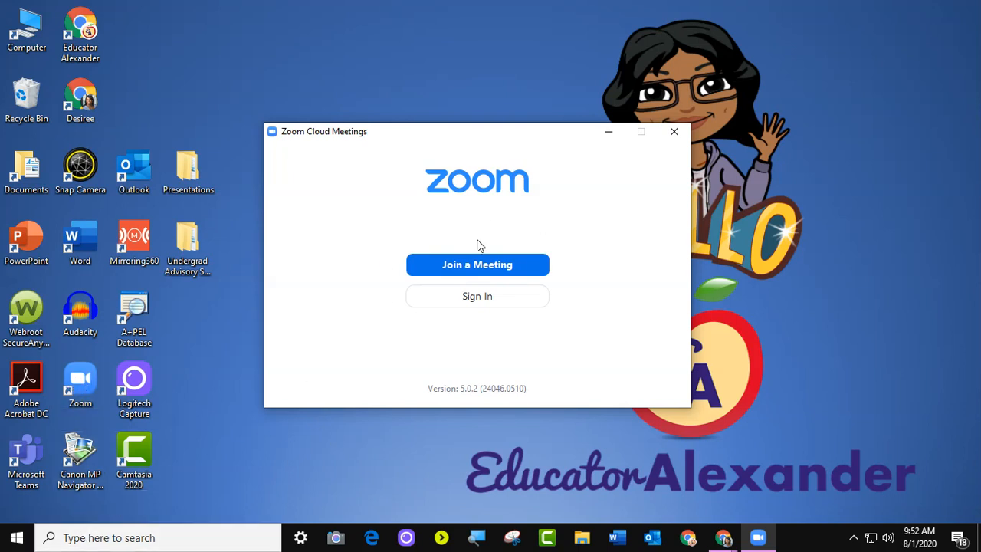
mouse_move(477, 297)
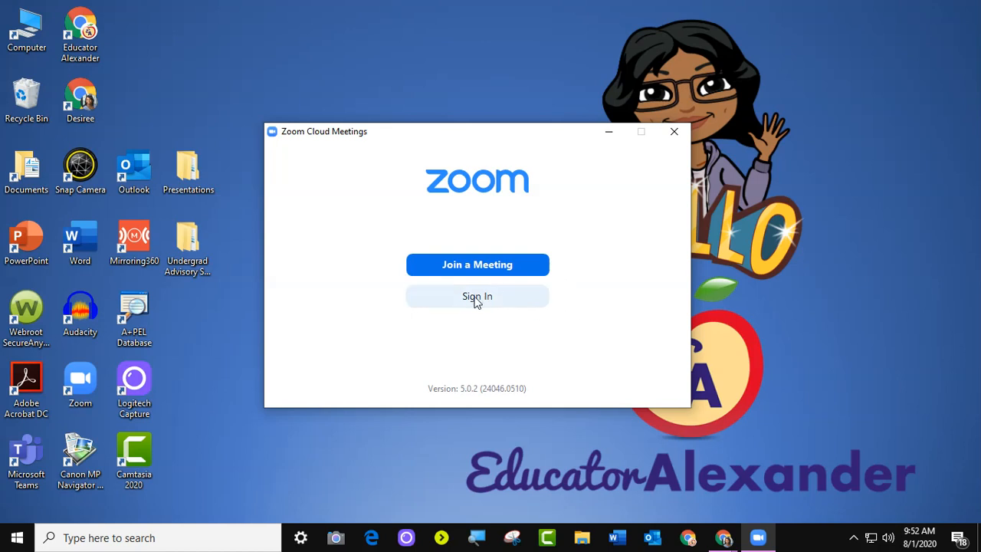
Sign in with the account email and password, leaving 'Keep me signed in' checked
click(477, 297)
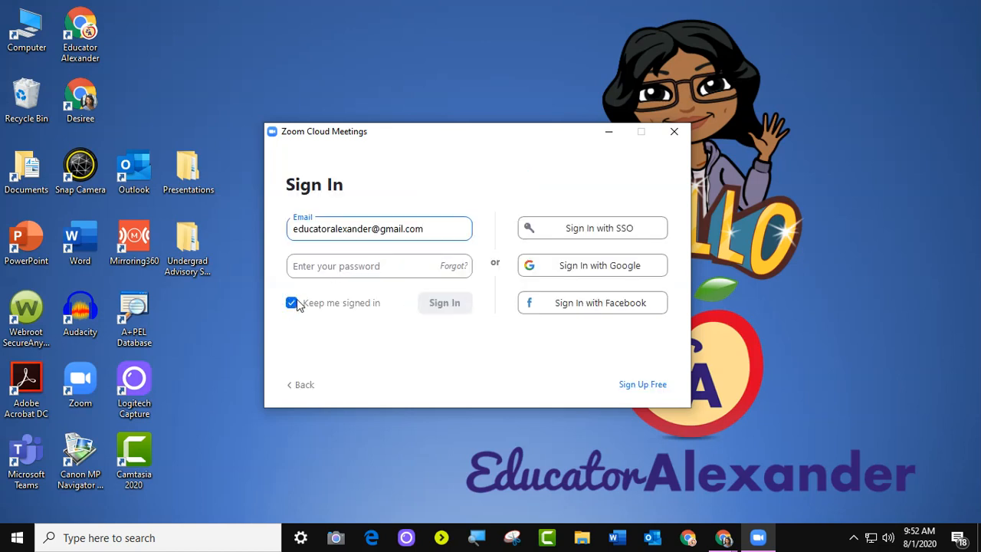
click(379, 267)
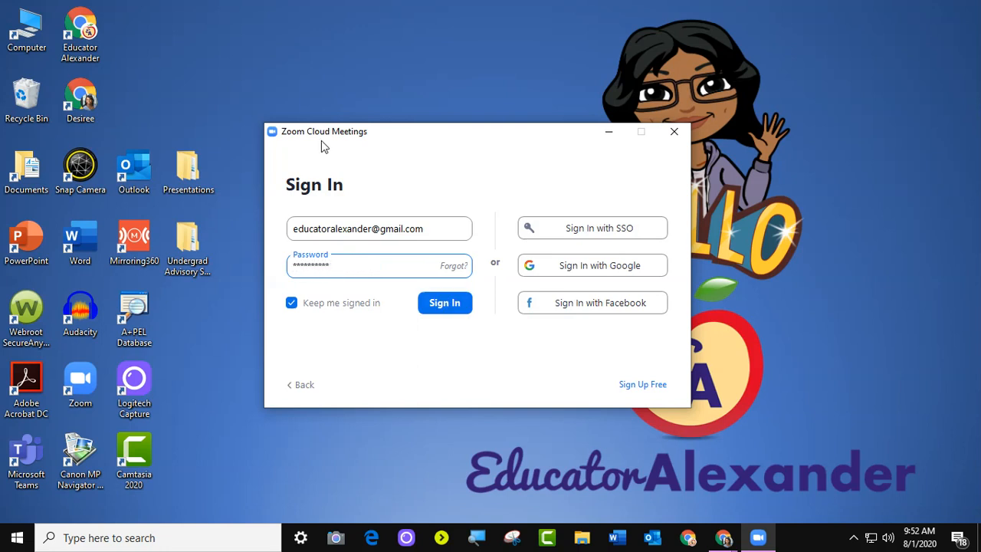
click(444, 304)
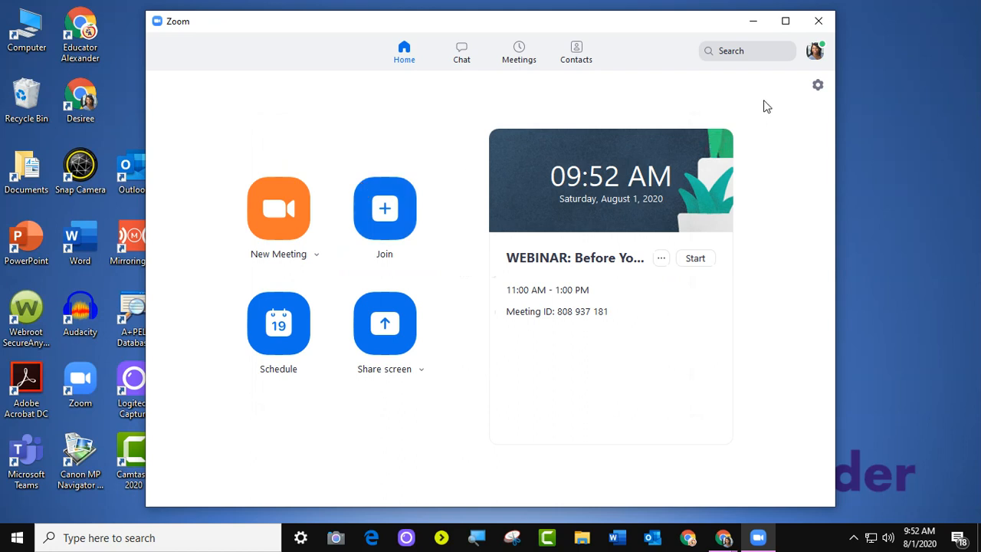
mouse_move(815, 50)
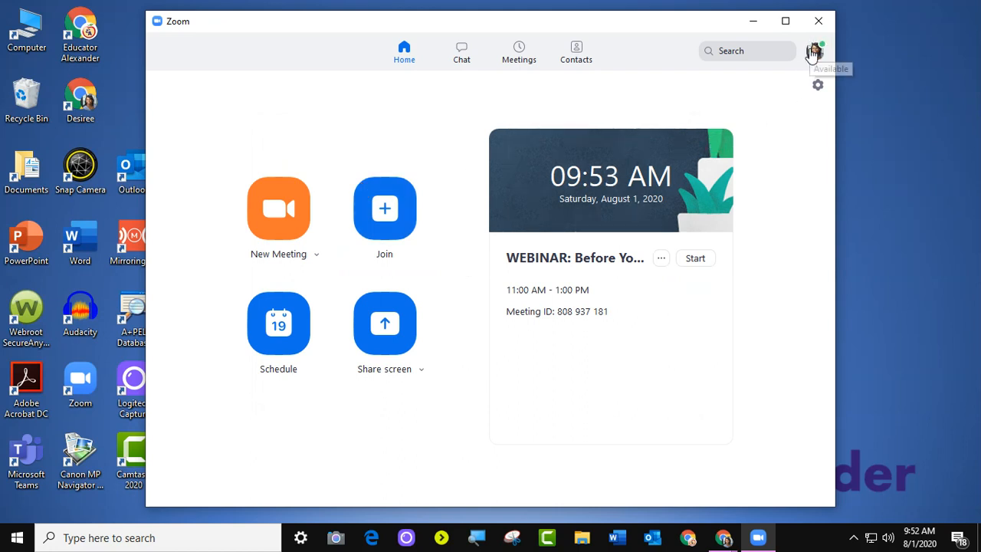
mouse_move(816, 60)
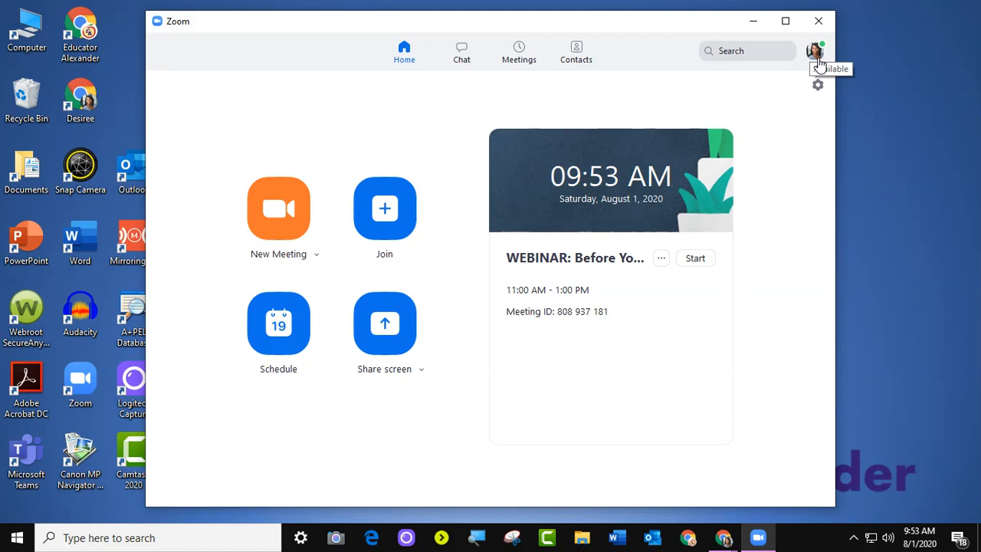
mouse_move(840, 88)
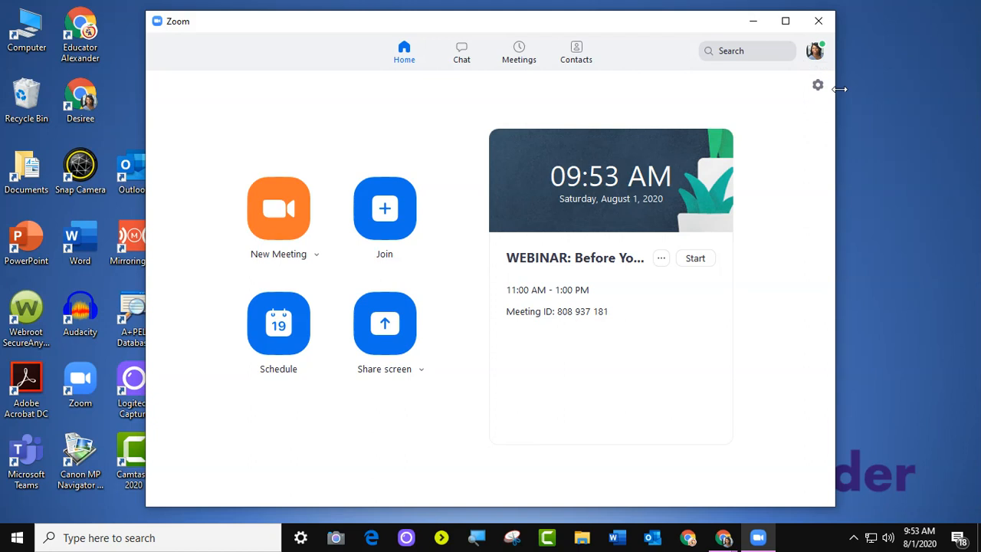
mouse_move(815, 52)
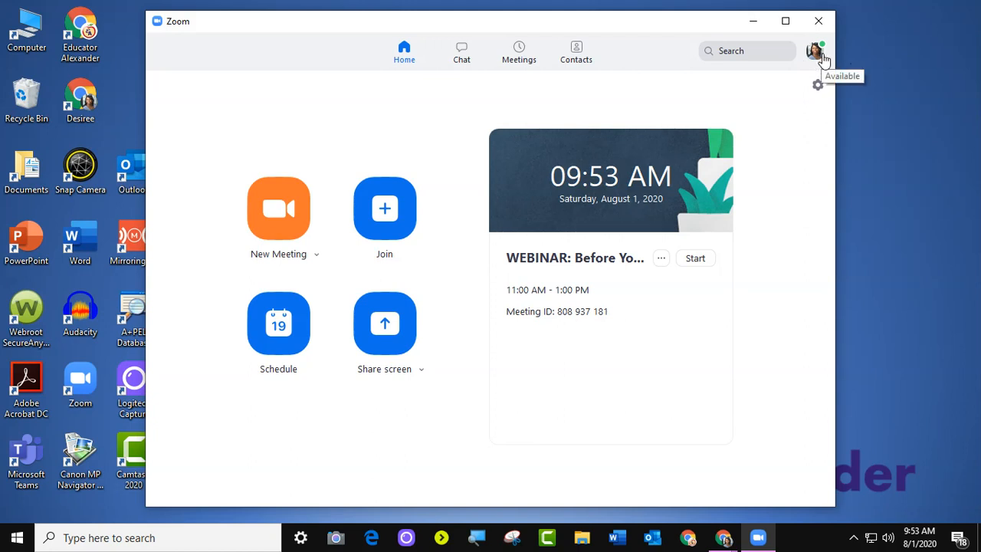
mouse_move(826, 55)
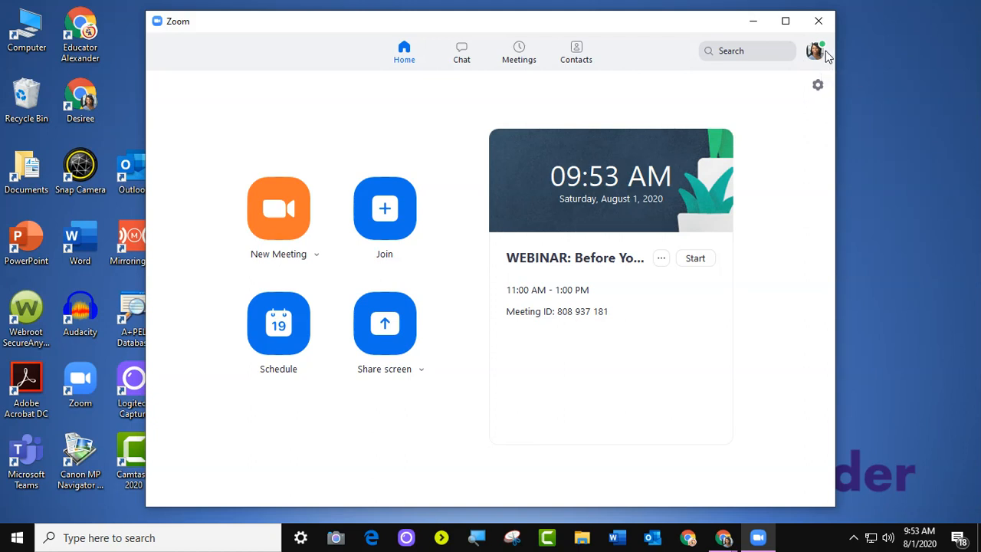
mouse_move(816, 52)
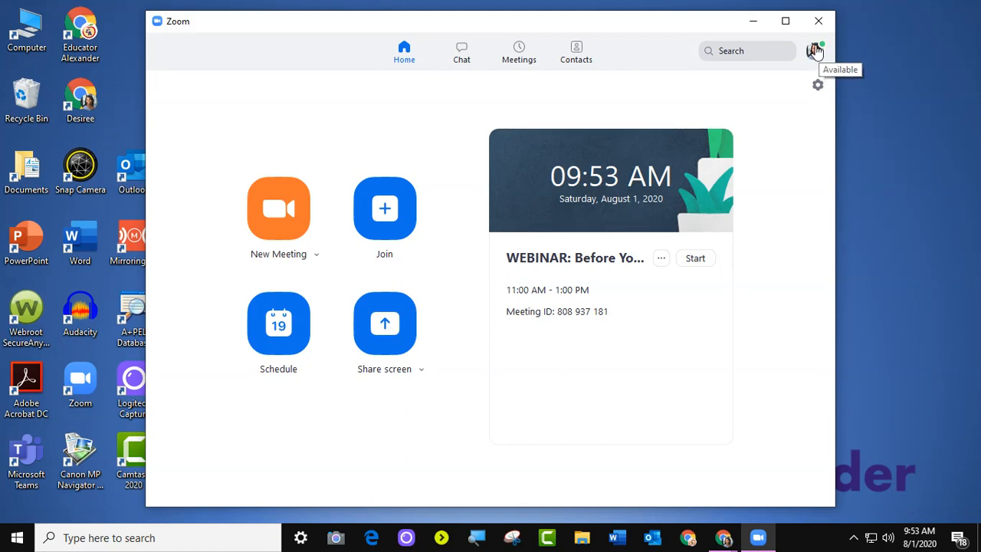
mouse_move(698, 245)
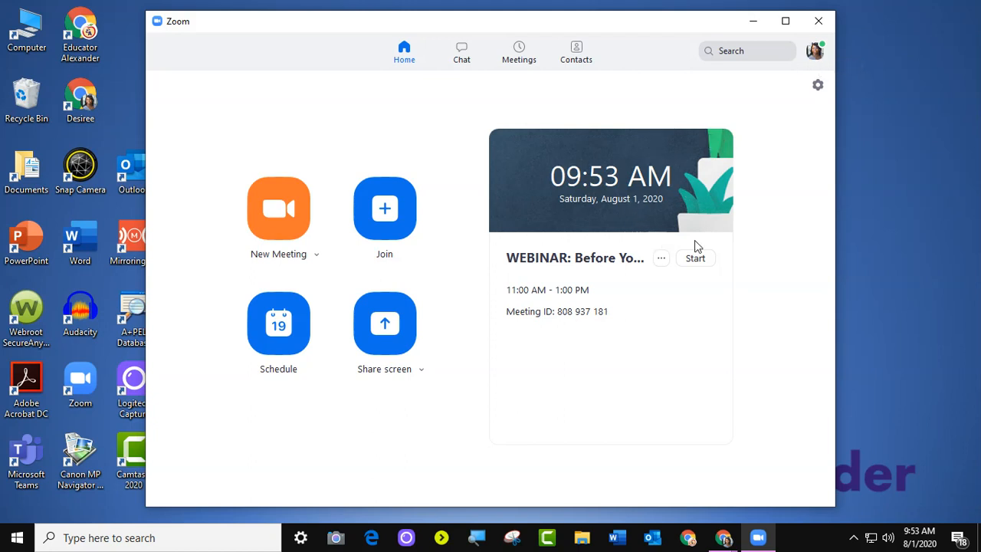
mouse_move(816, 51)
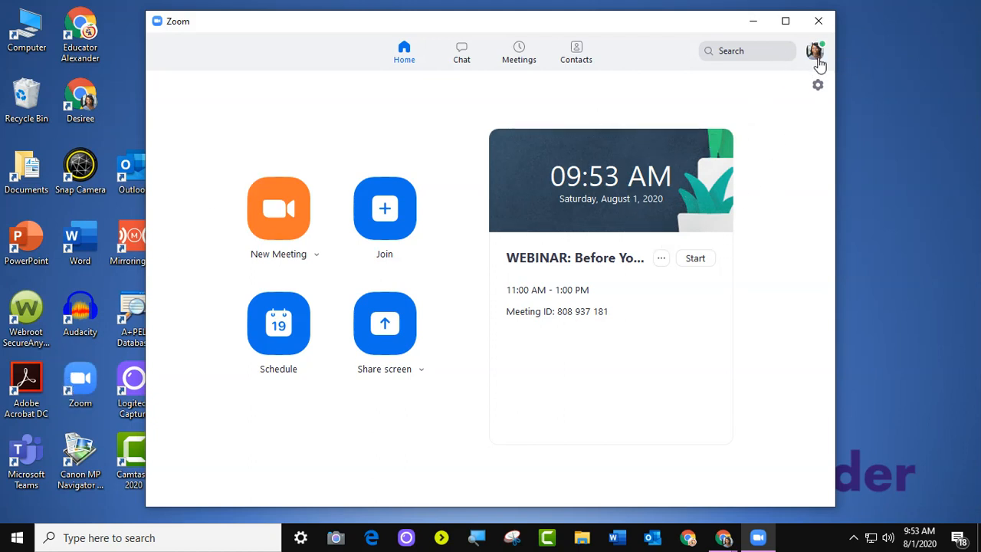
mouse_move(815, 52)
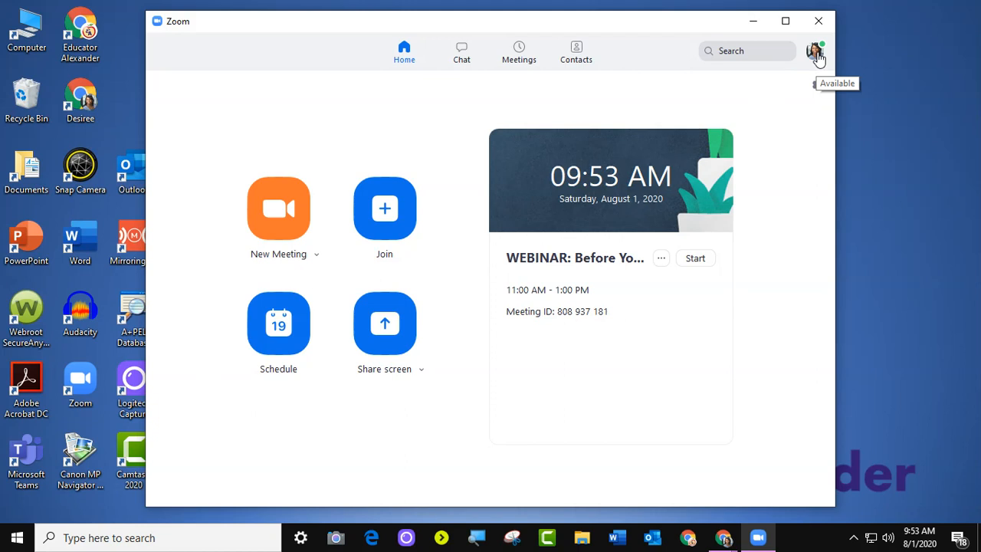
mouse_move(821, 58)
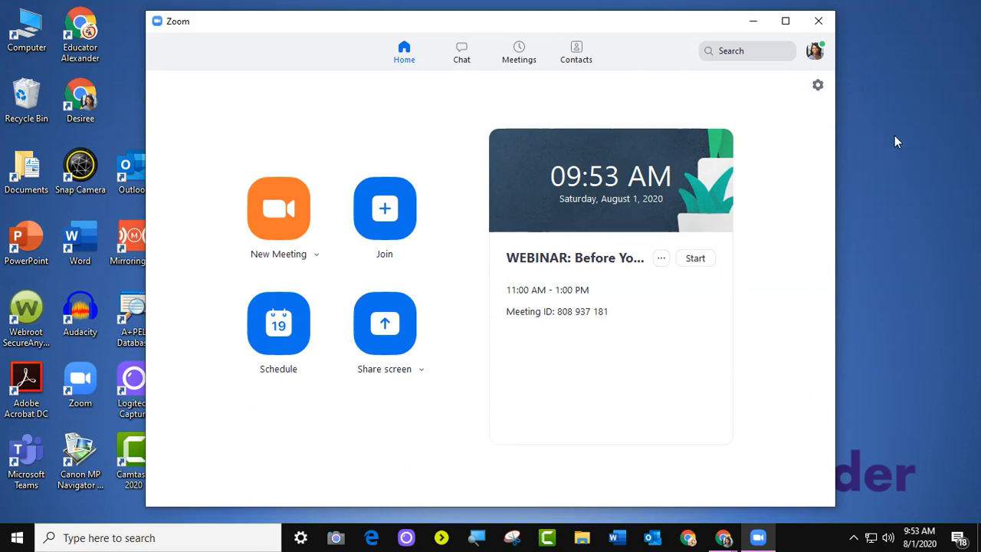
mouse_move(894, 157)
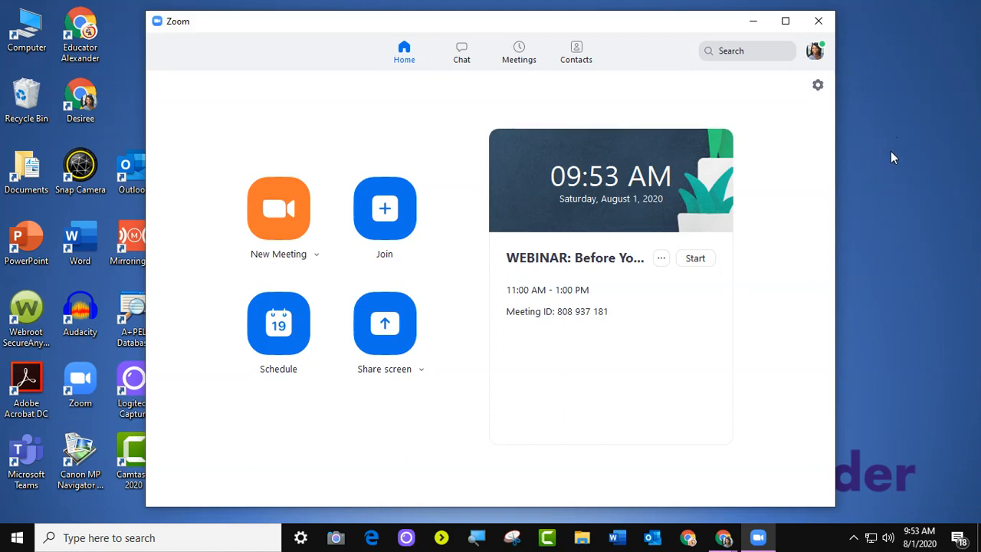